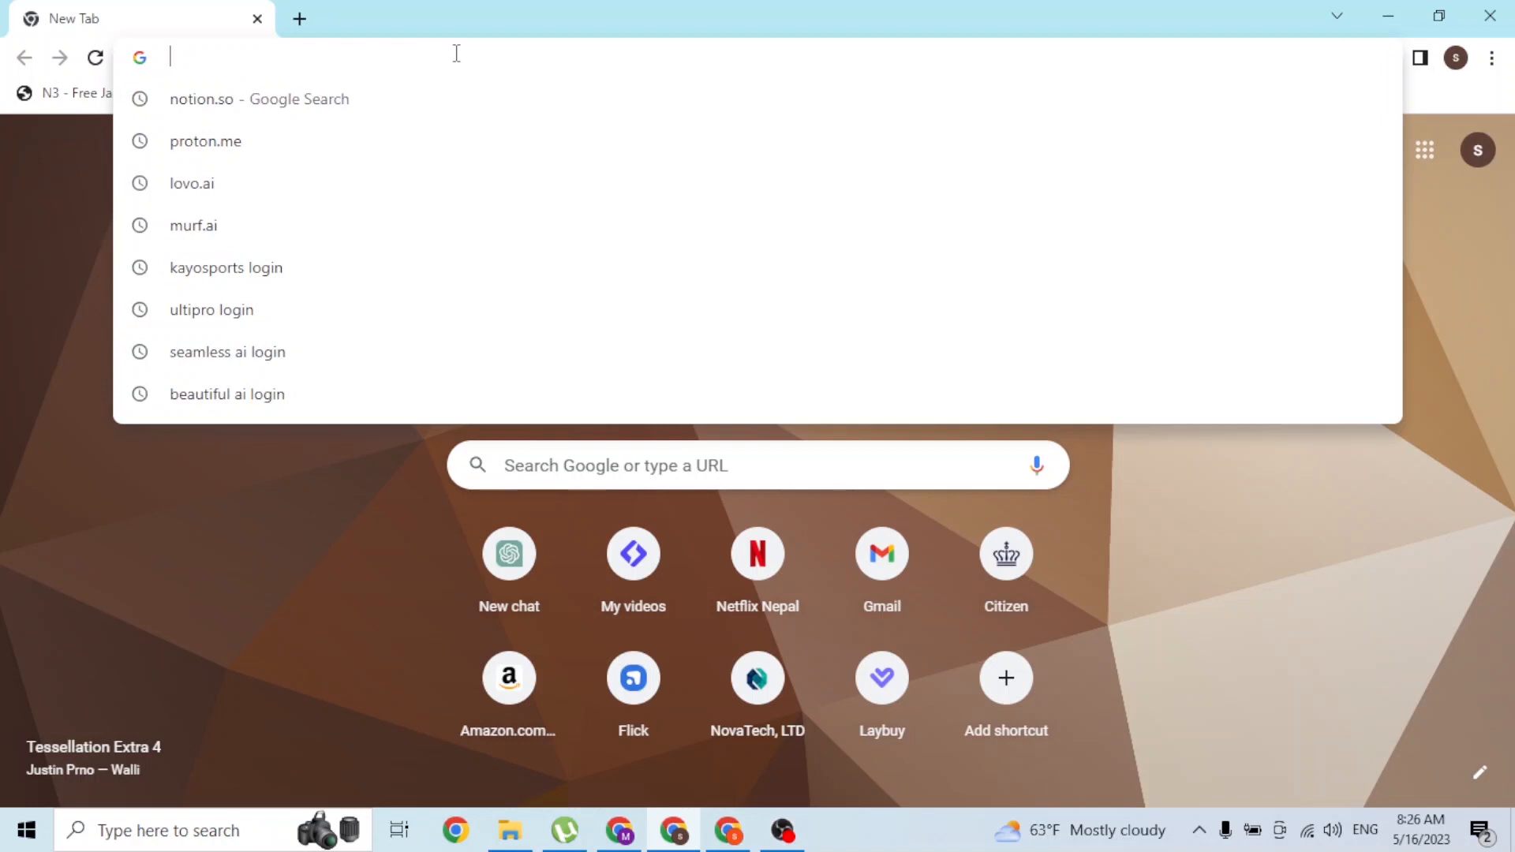
Step: Enter 'sage' in Chrome's address bar to load sage.com/en-sg
type("sage.com/en-sg/")
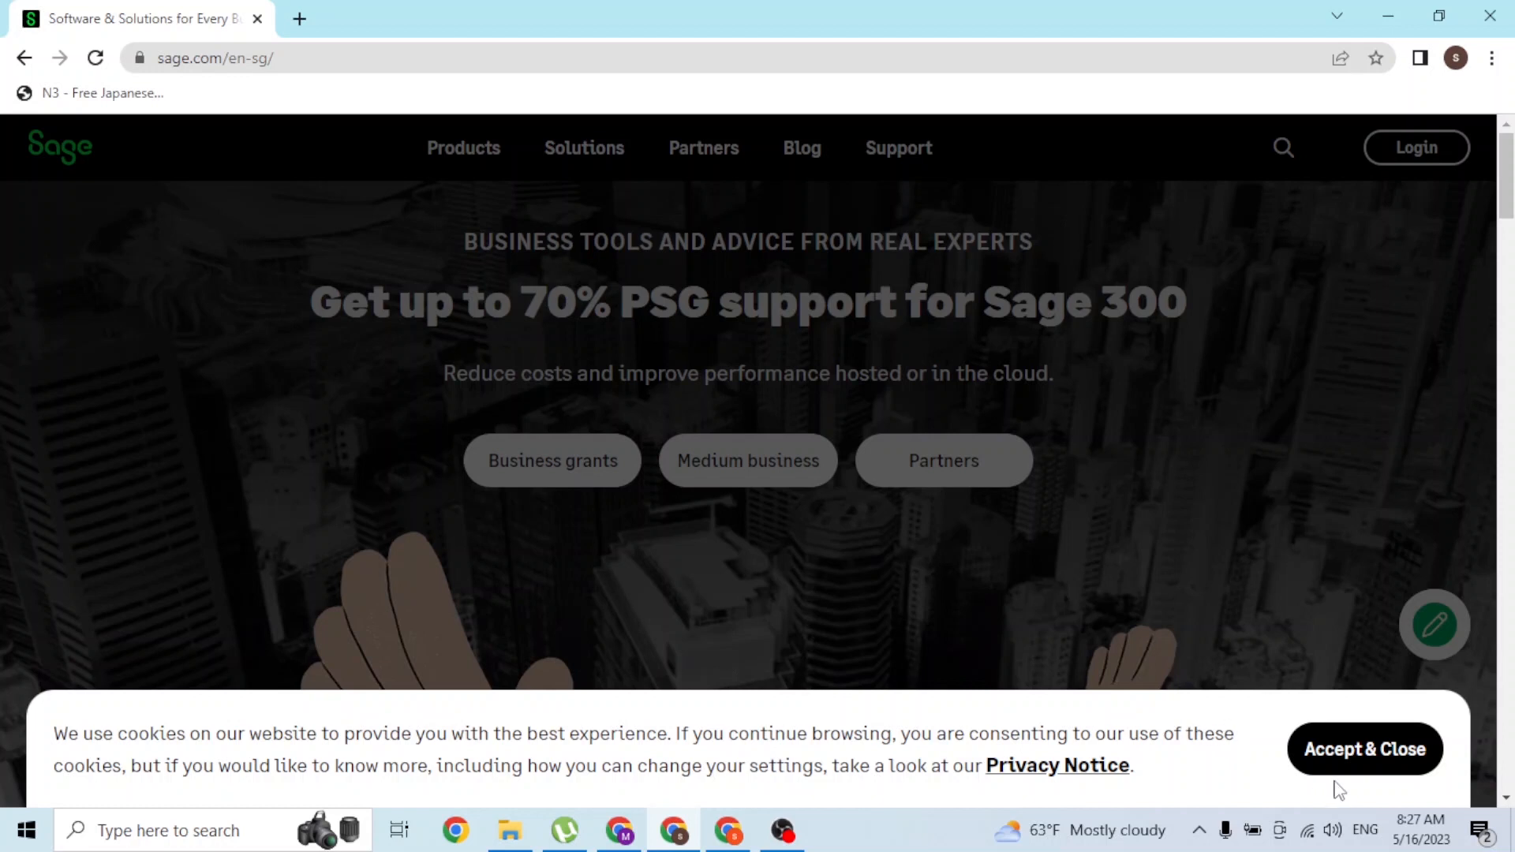
Step: Accept and close the cookie banner, then dismiss the 'Need help' search popup
left_click(1363, 749)
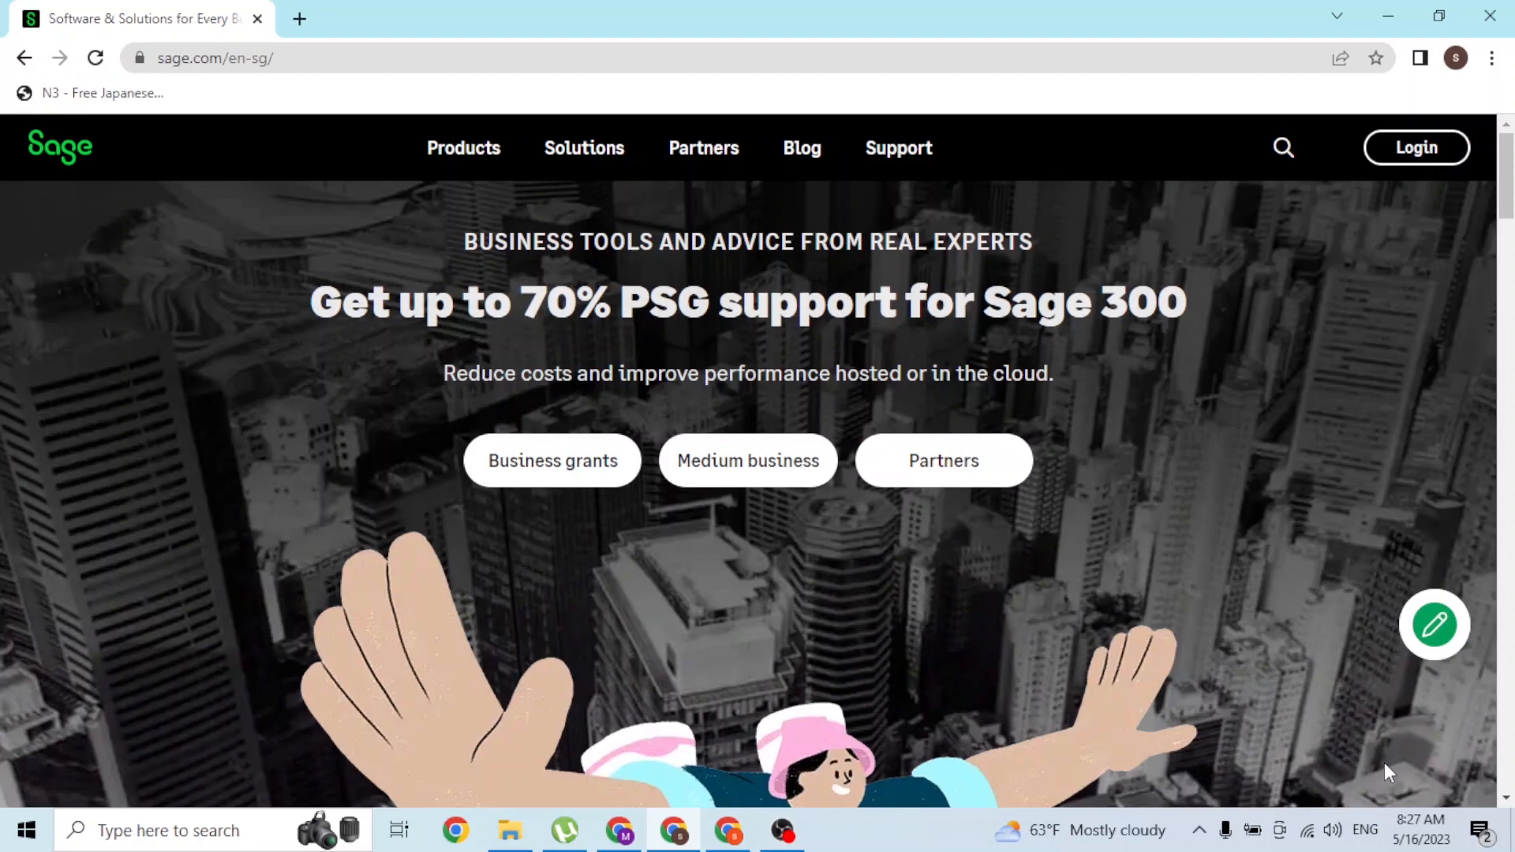
mouse_move(65, 131)
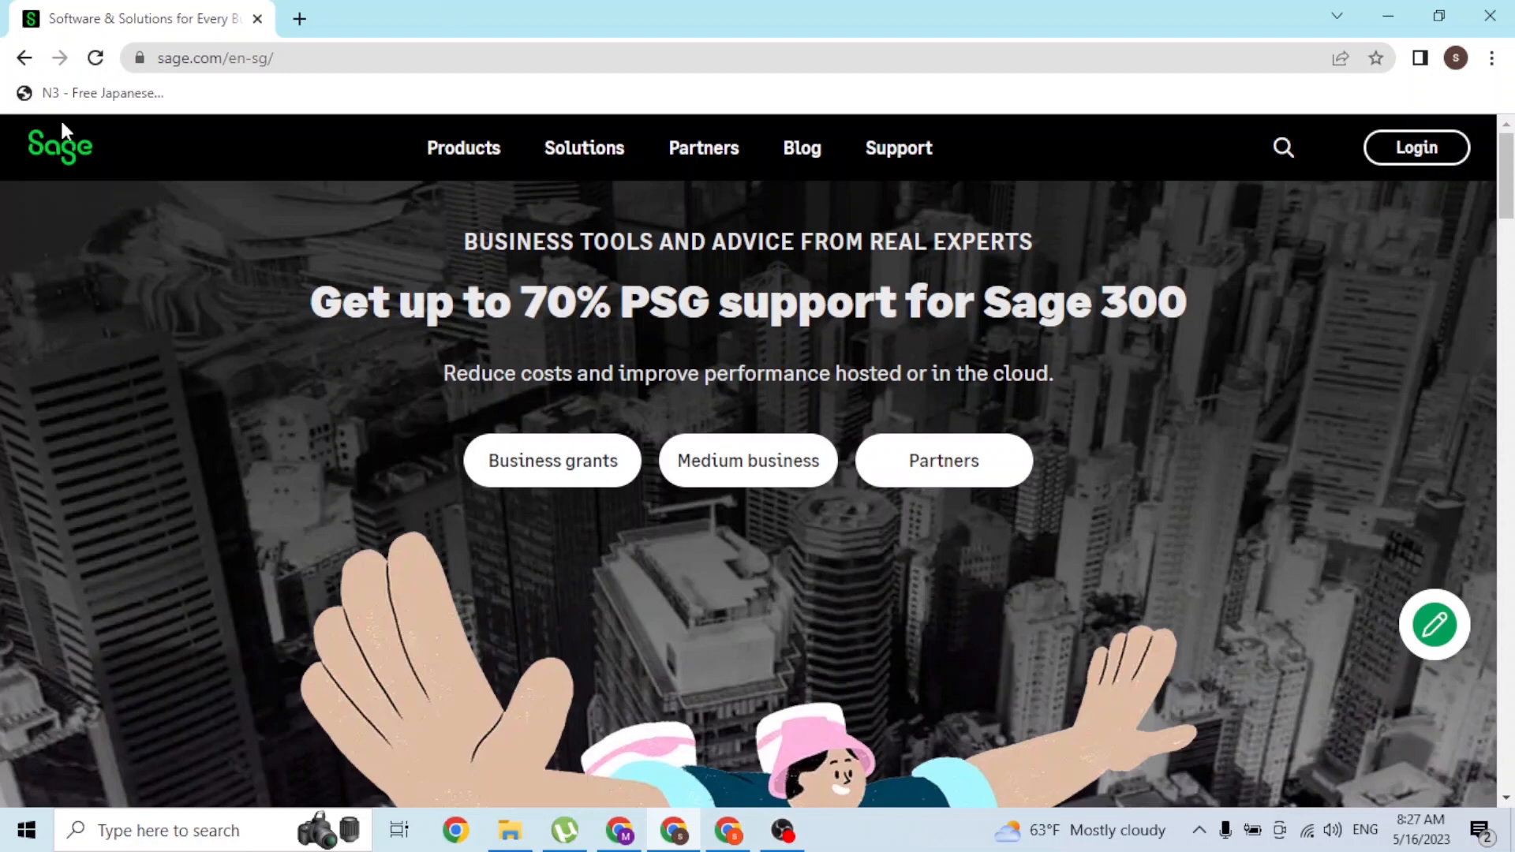
left_click(1282, 147)
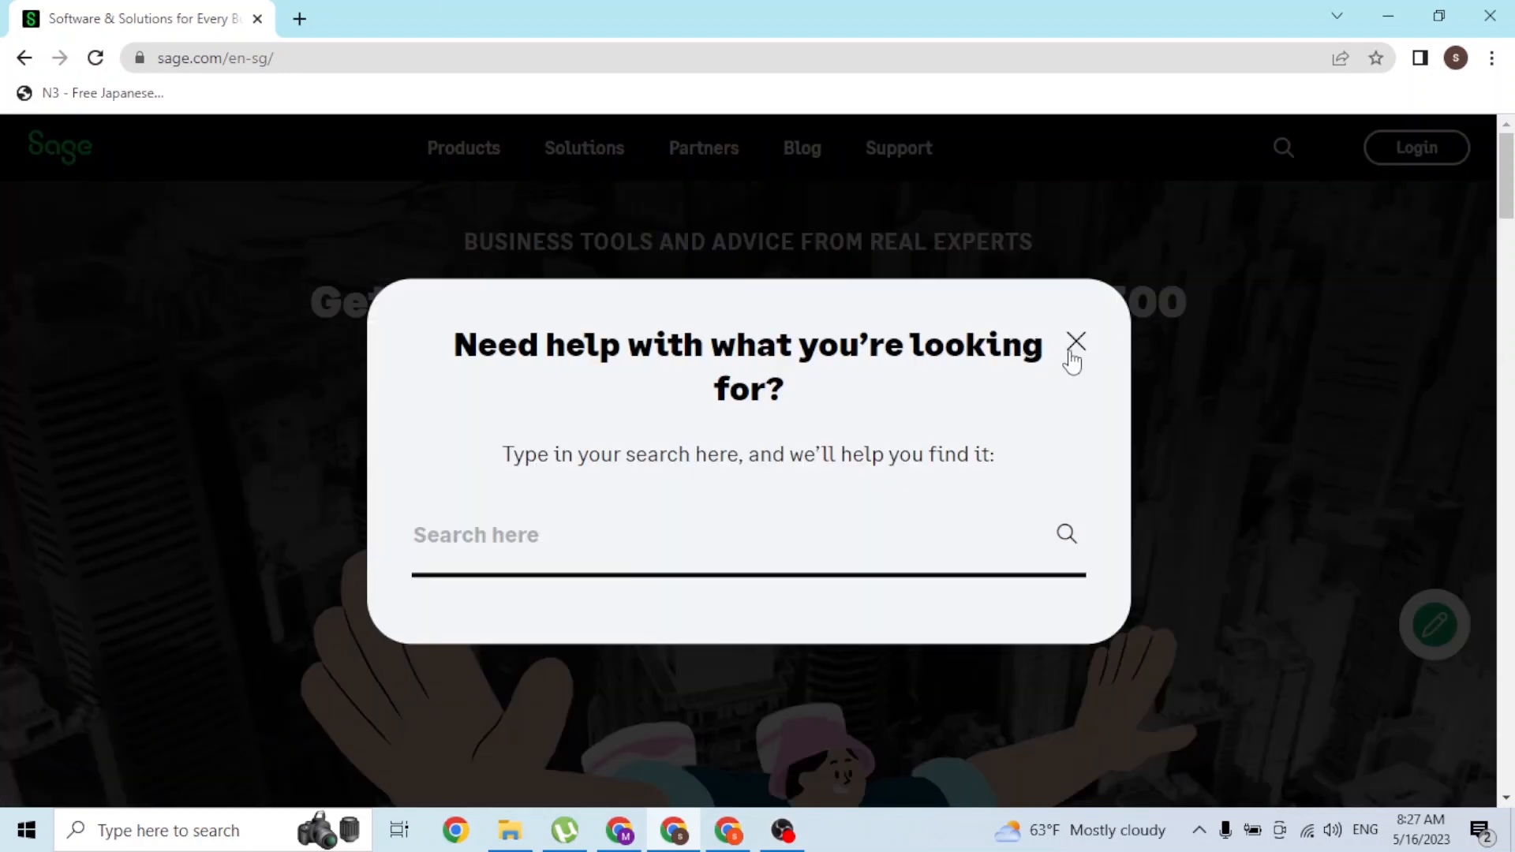
left_click(1076, 344)
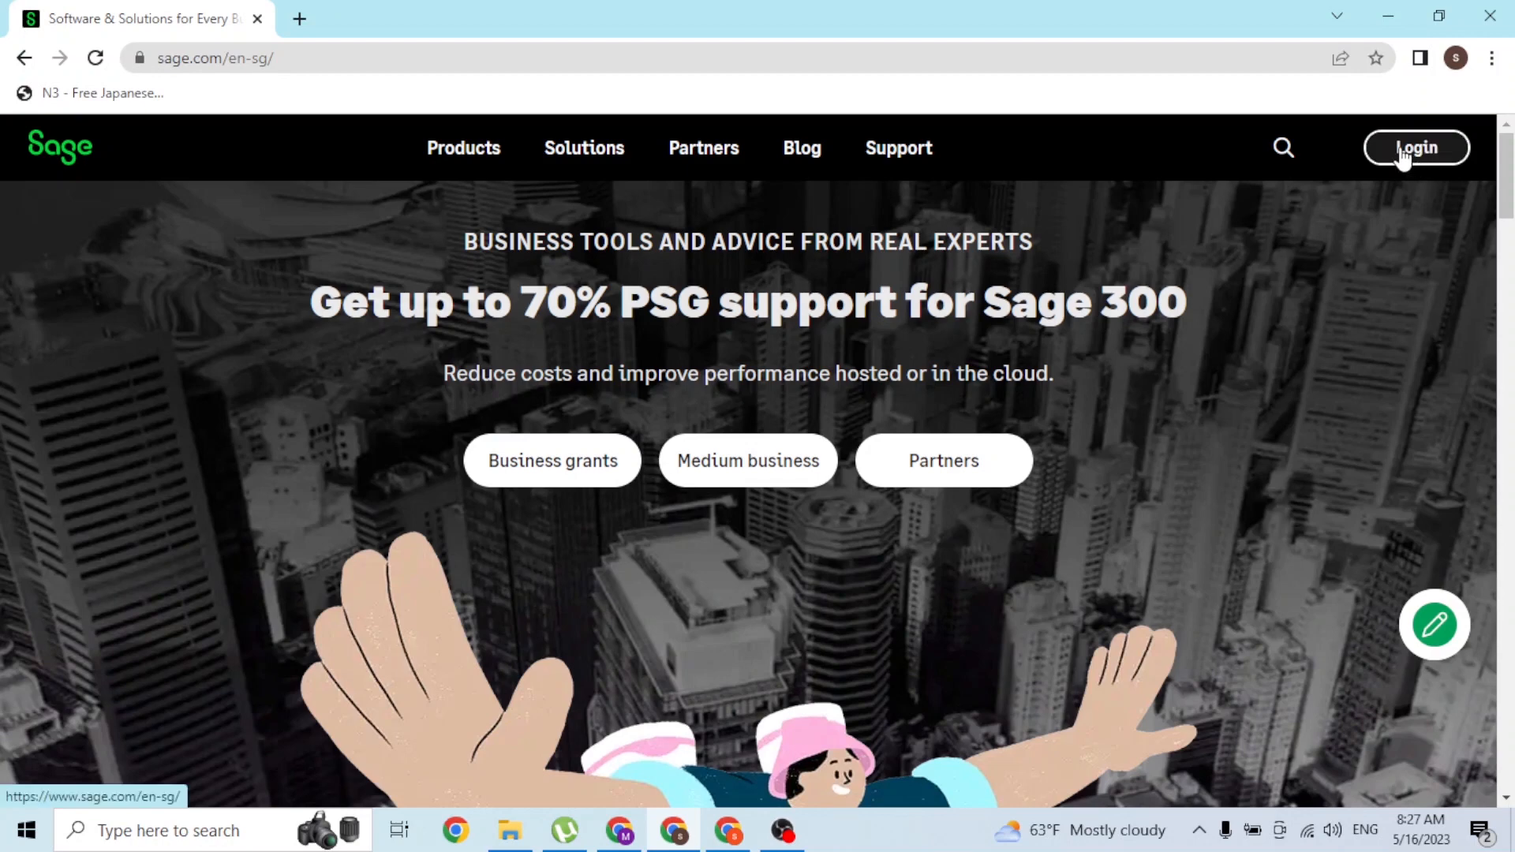
mouse_move(1411, 154)
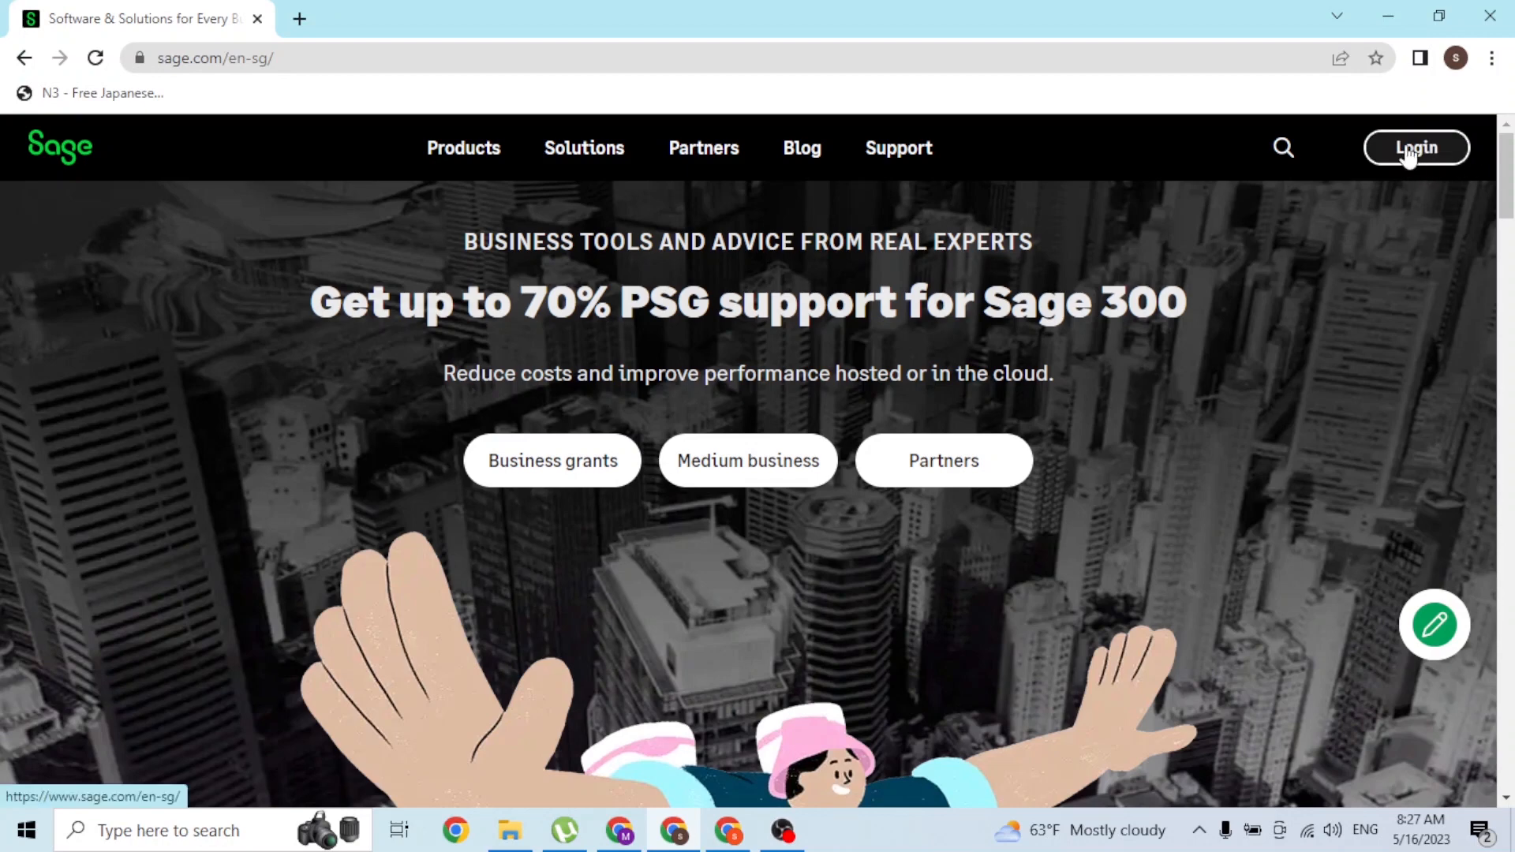
Step: Choose Customer Portal from the Login options in the top navigation
left_click(1415, 147)
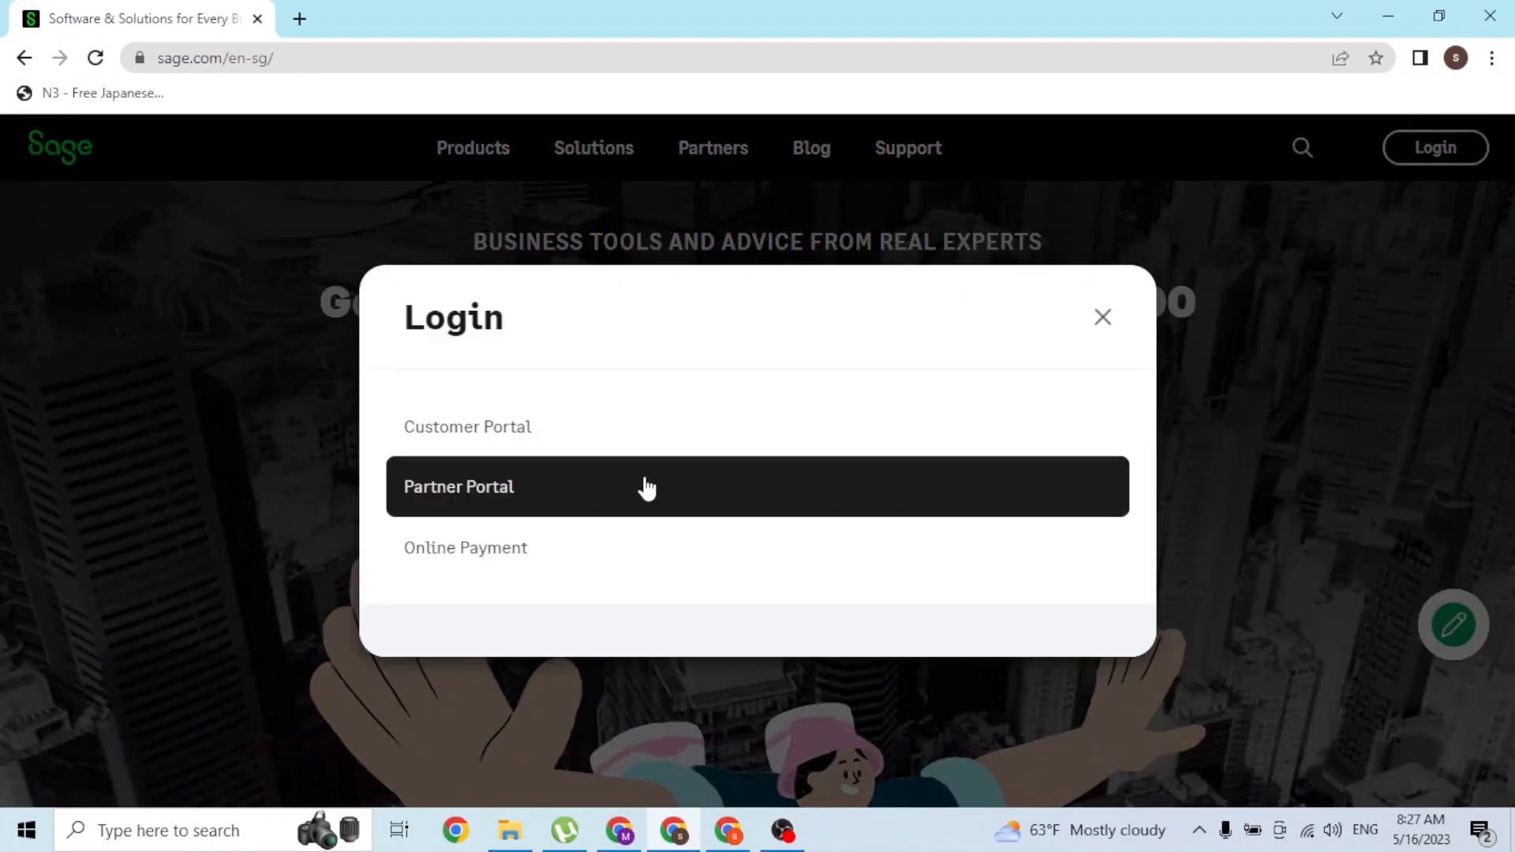
mouse_move(379, 313)
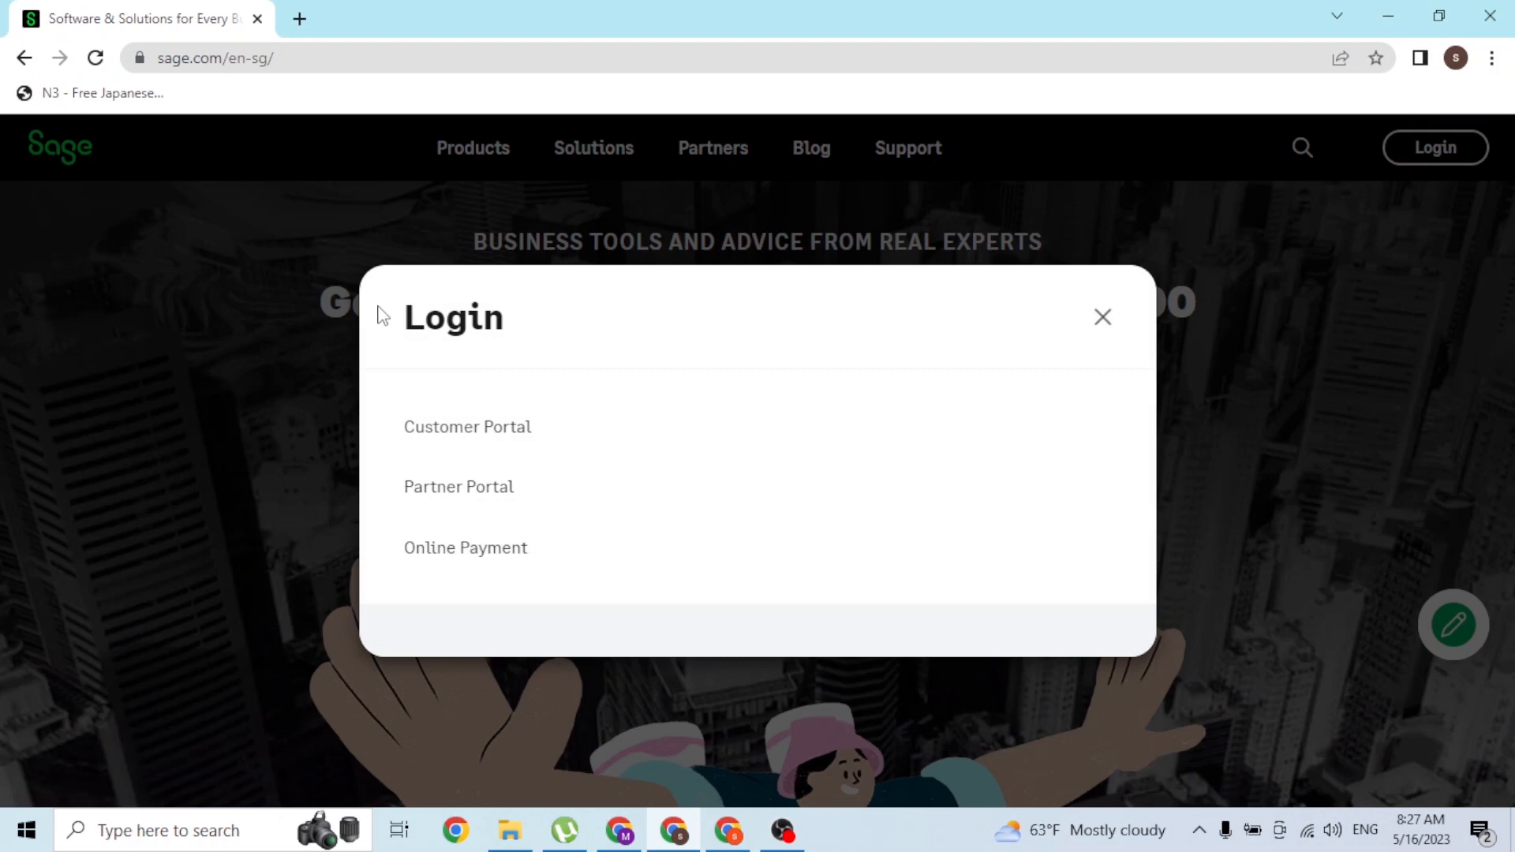
mouse_move(588, 534)
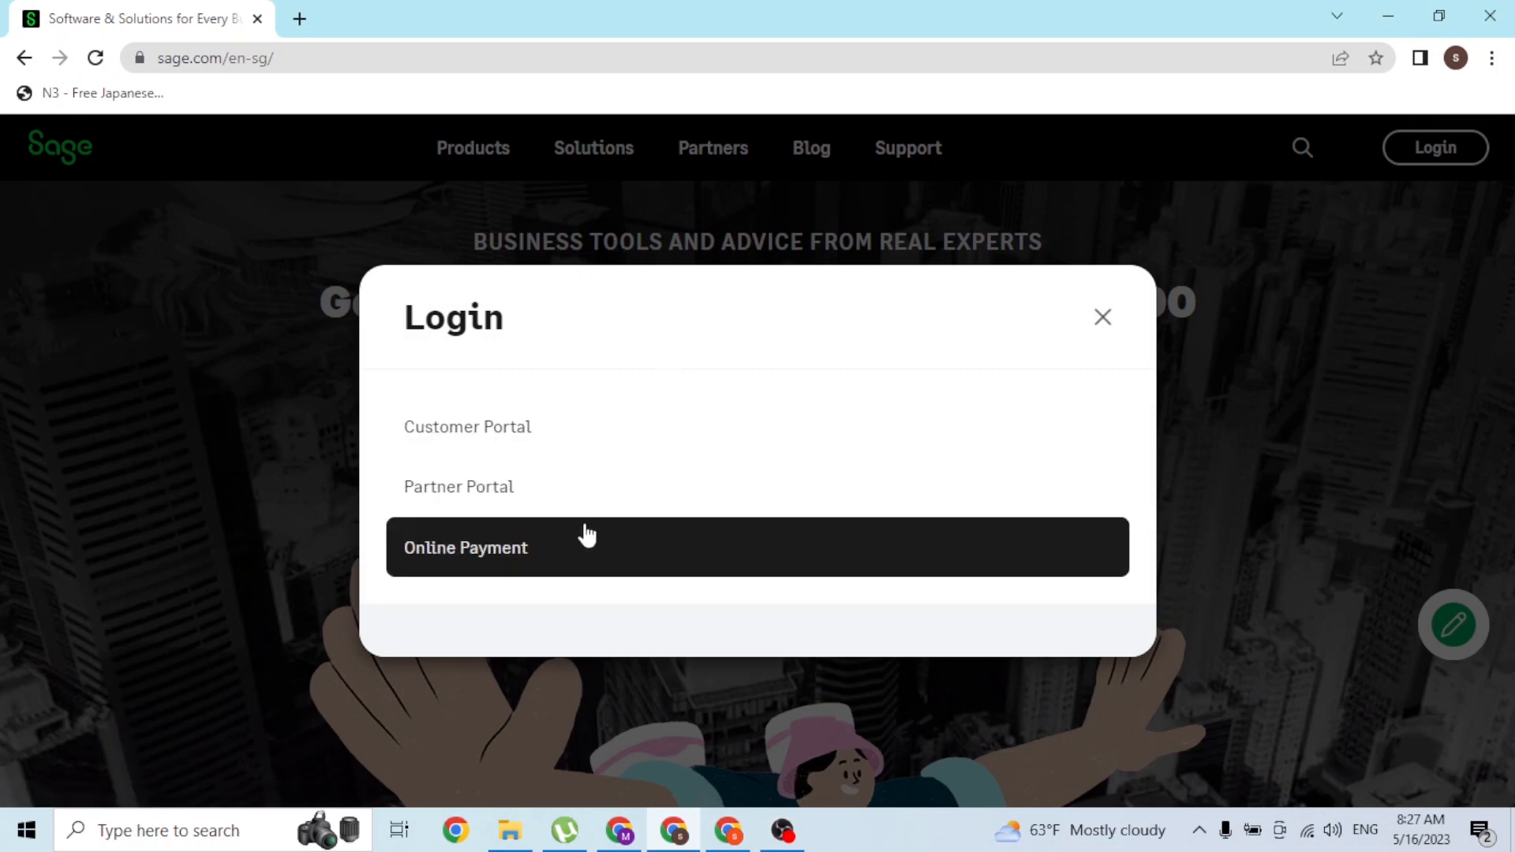
mouse_move(574, 511)
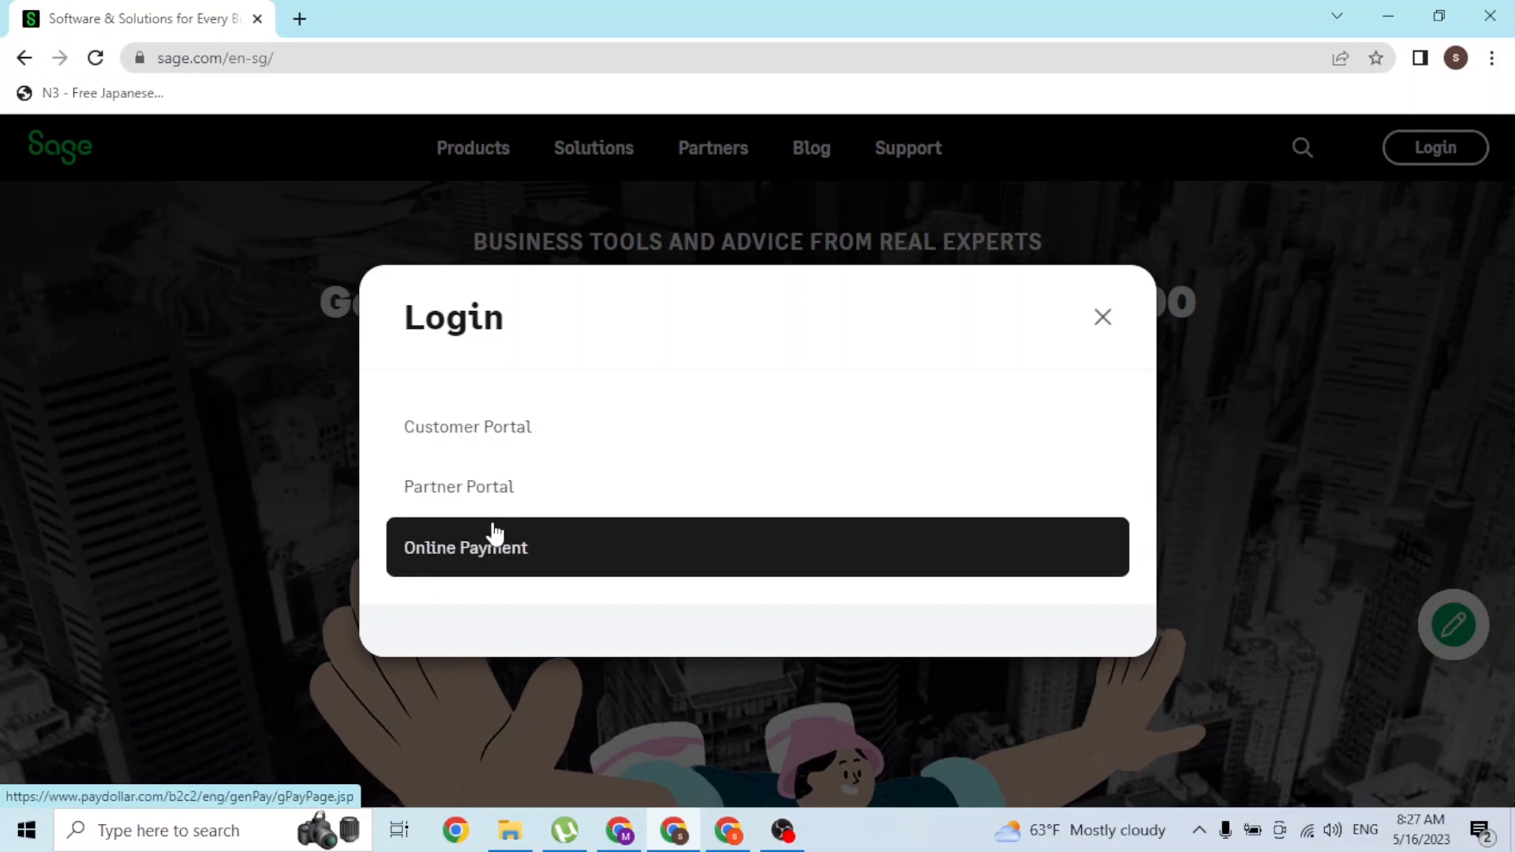
mouse_move(457, 486)
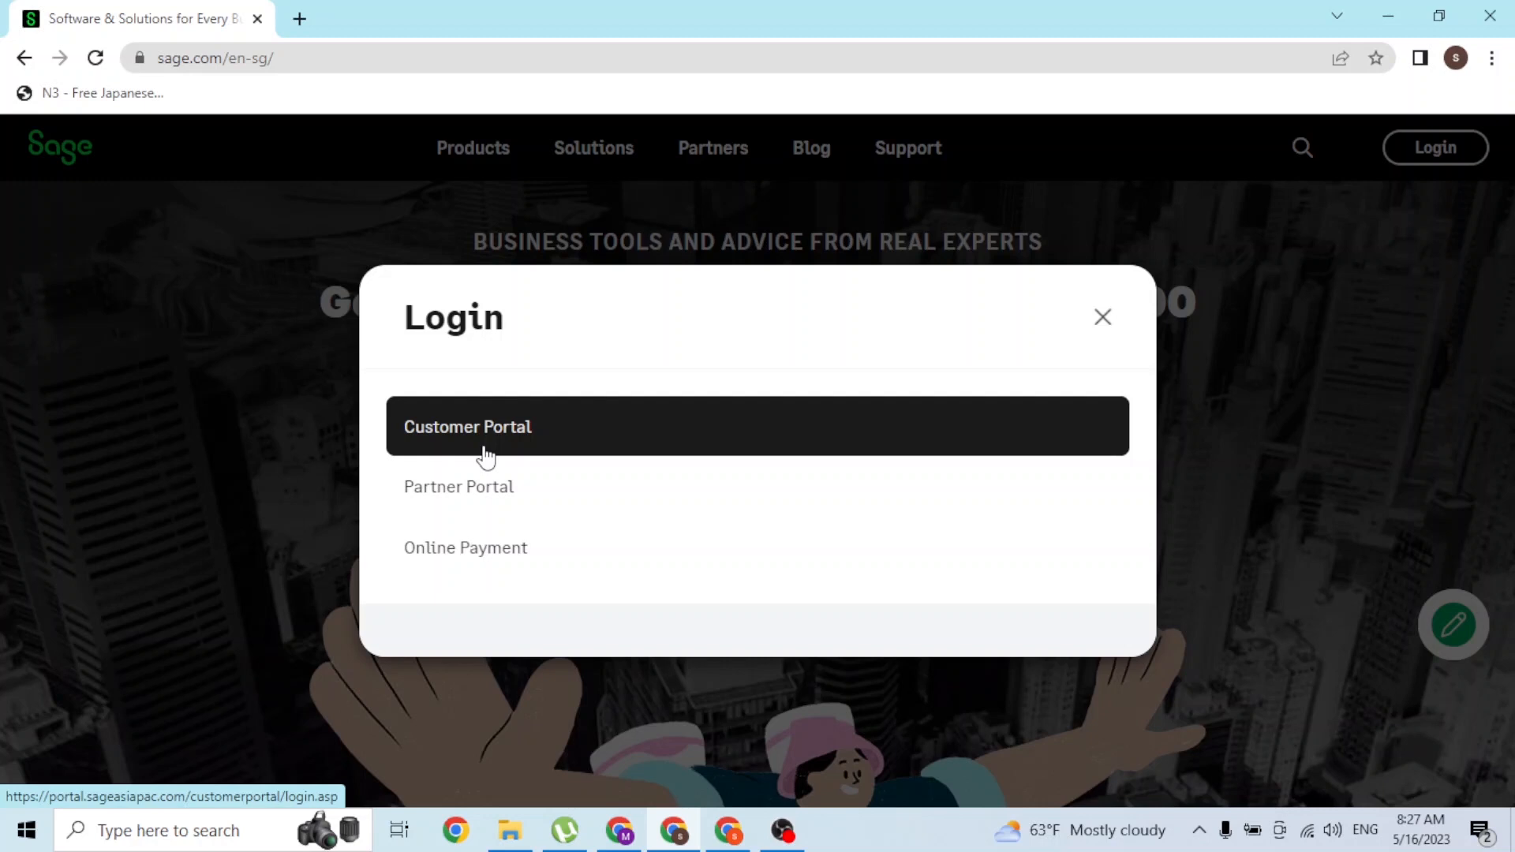
left_click(466, 426)
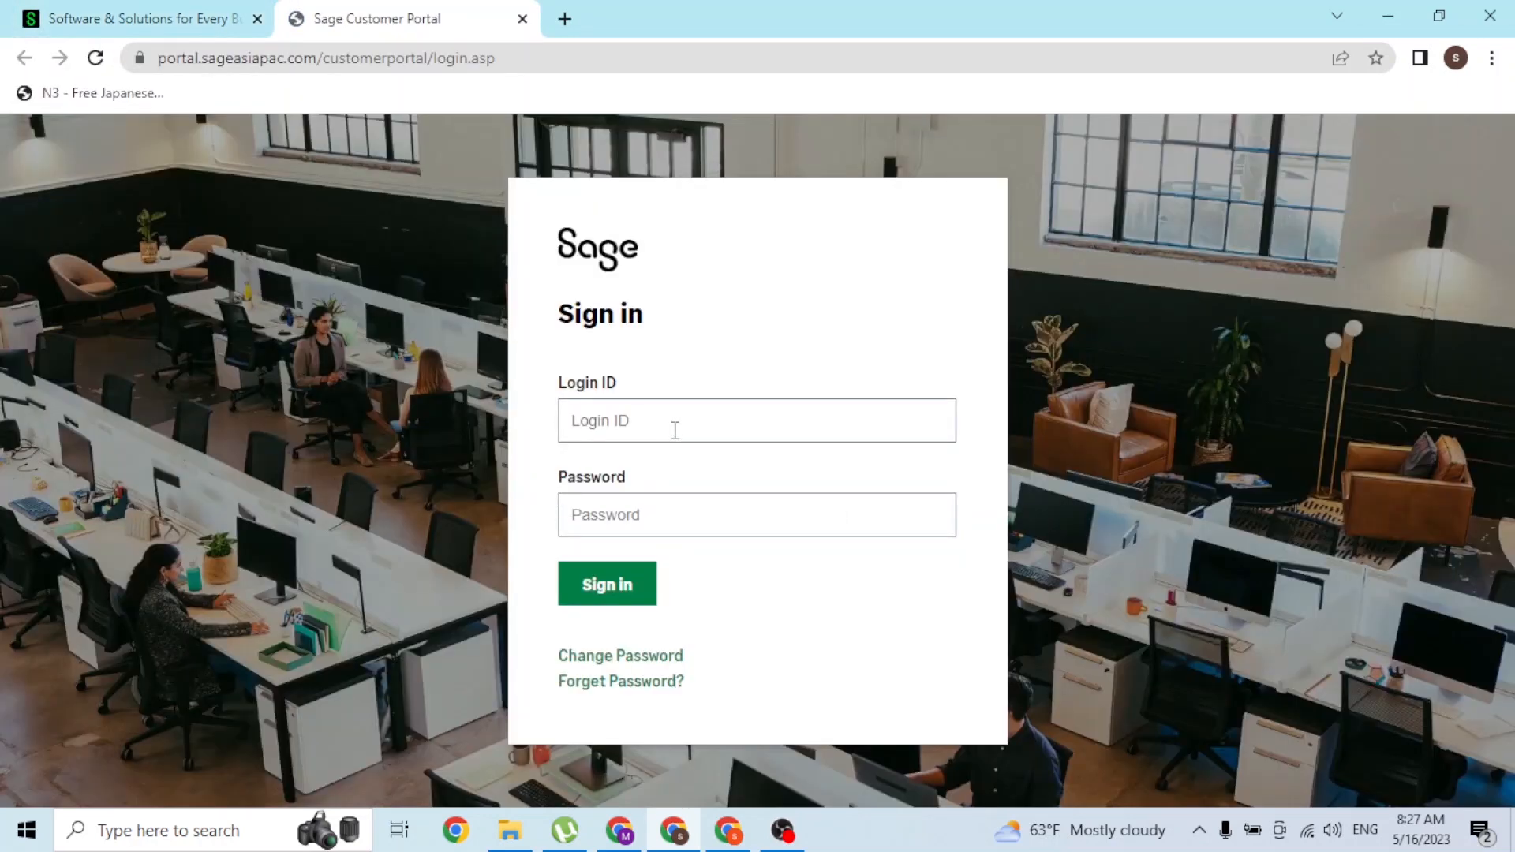
left_click(757, 420)
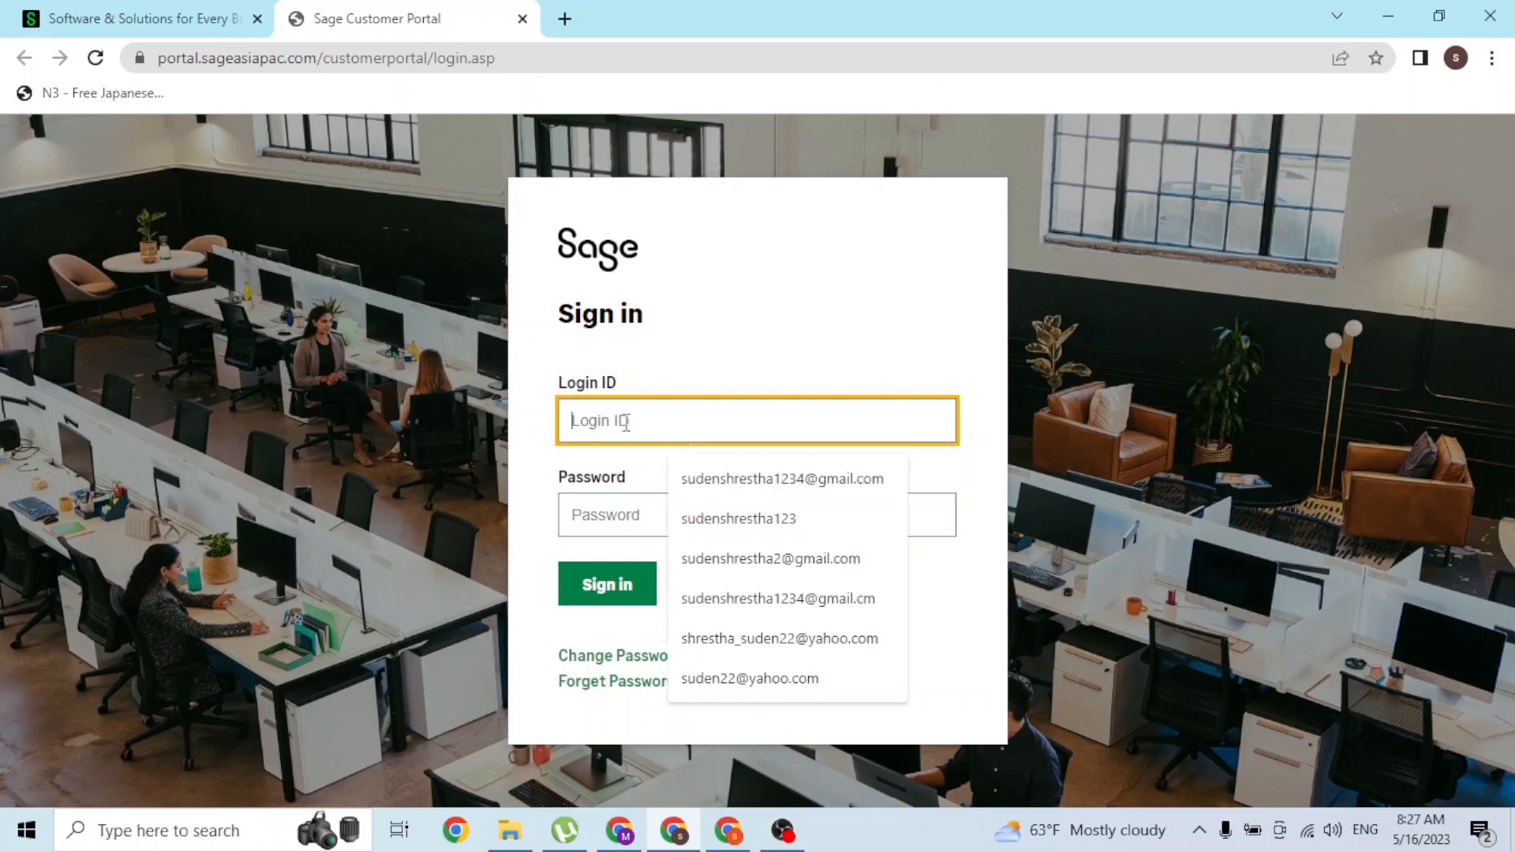
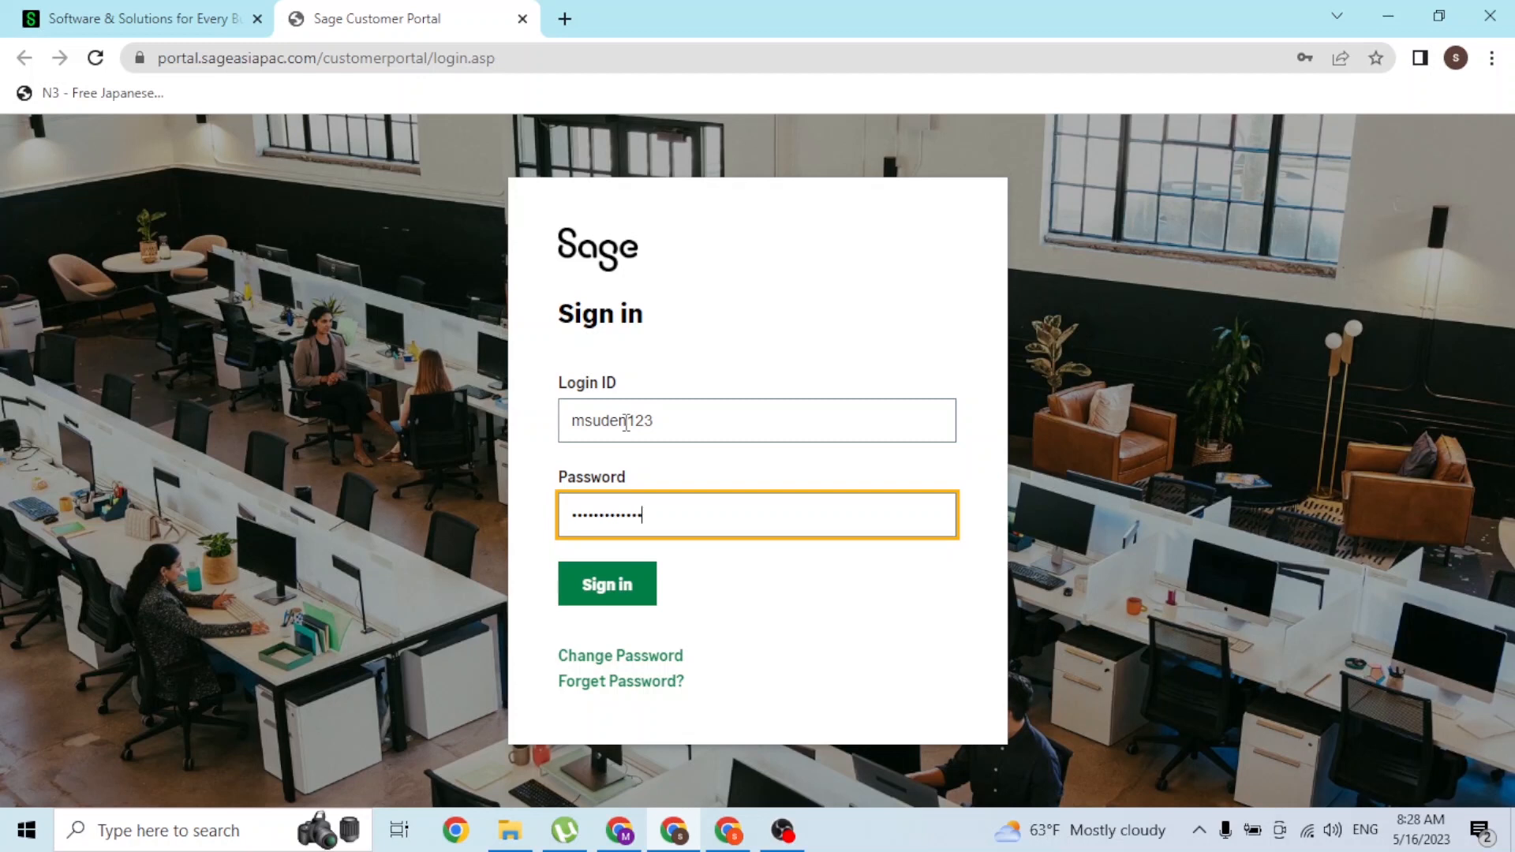
mouse_move(621, 680)
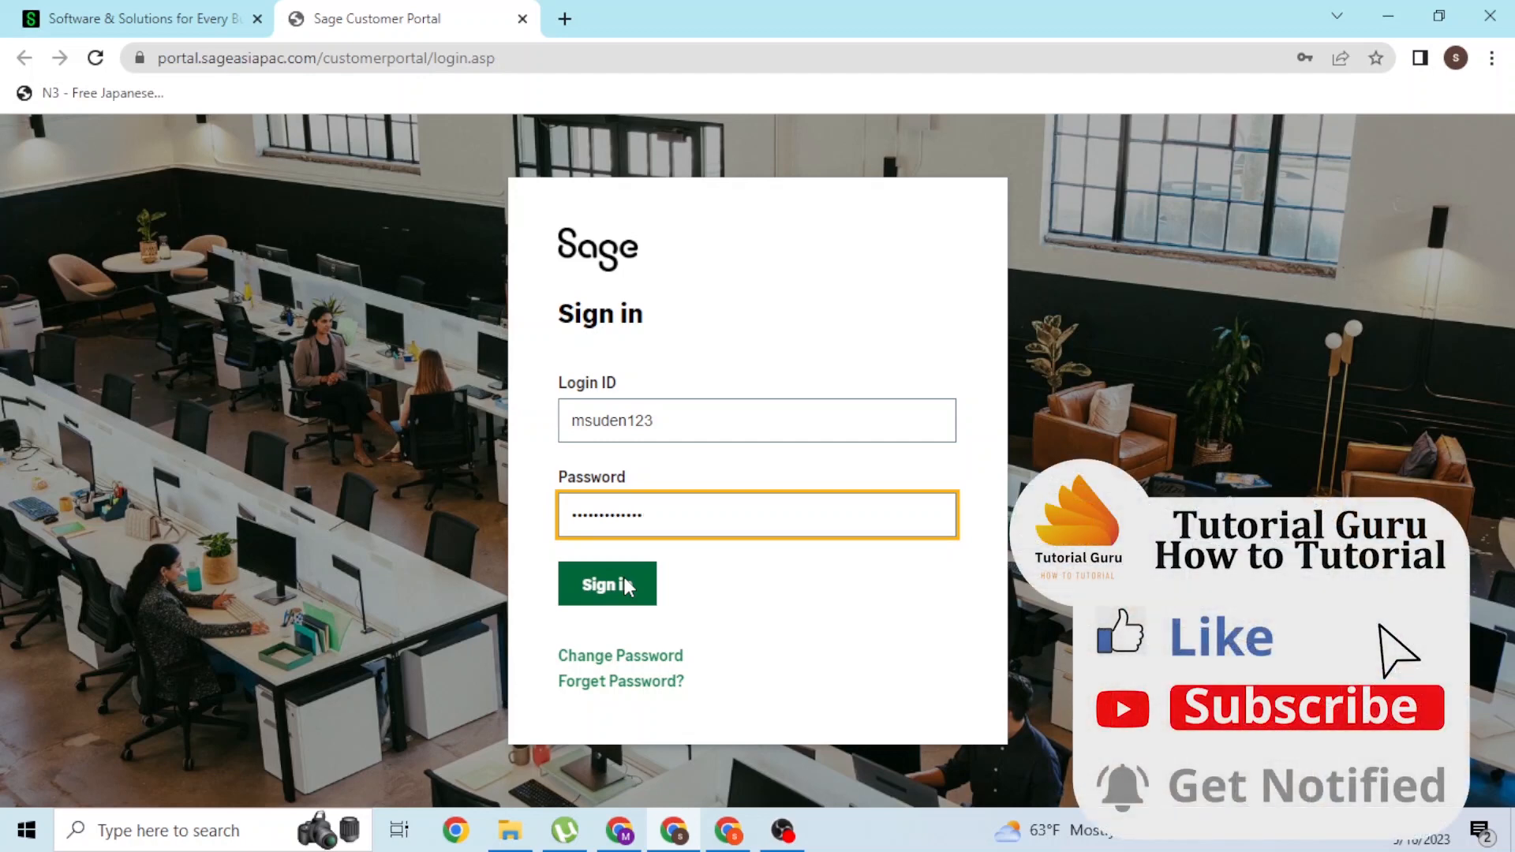
mouse_move(1202, 657)
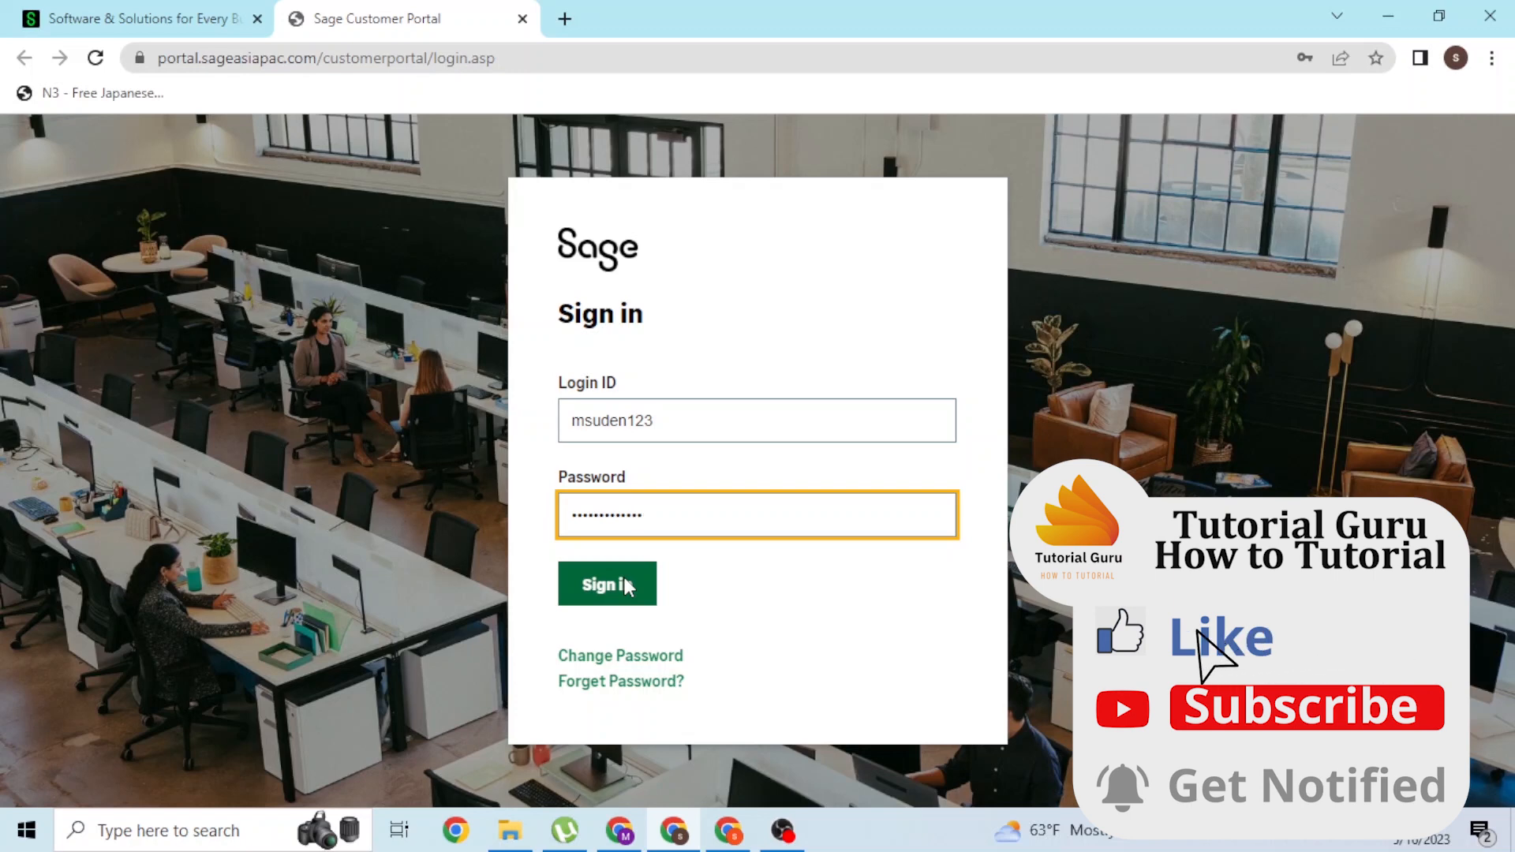
mouse_move(149, 654)
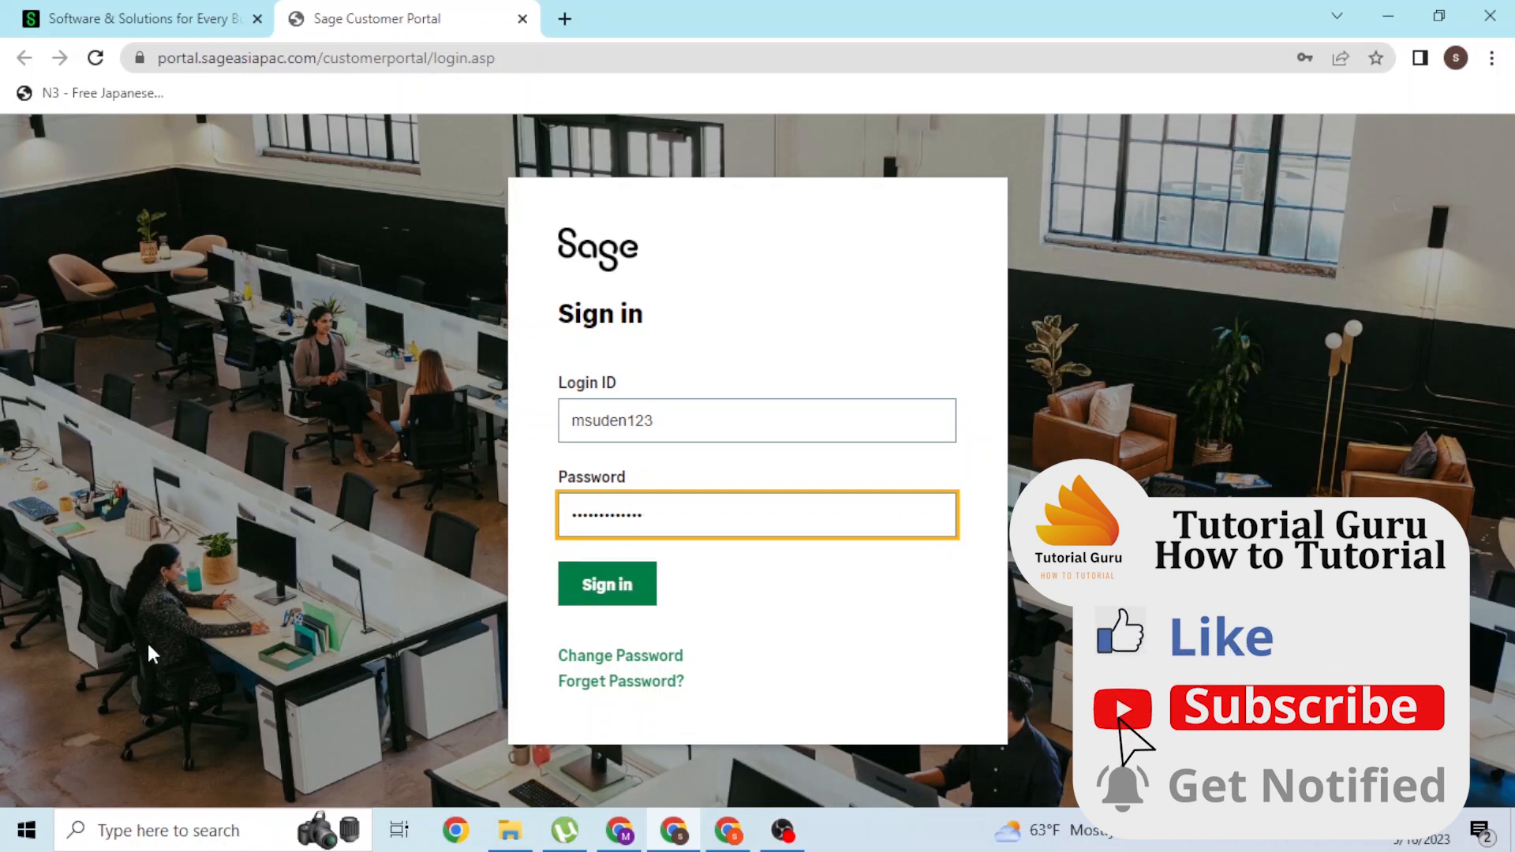